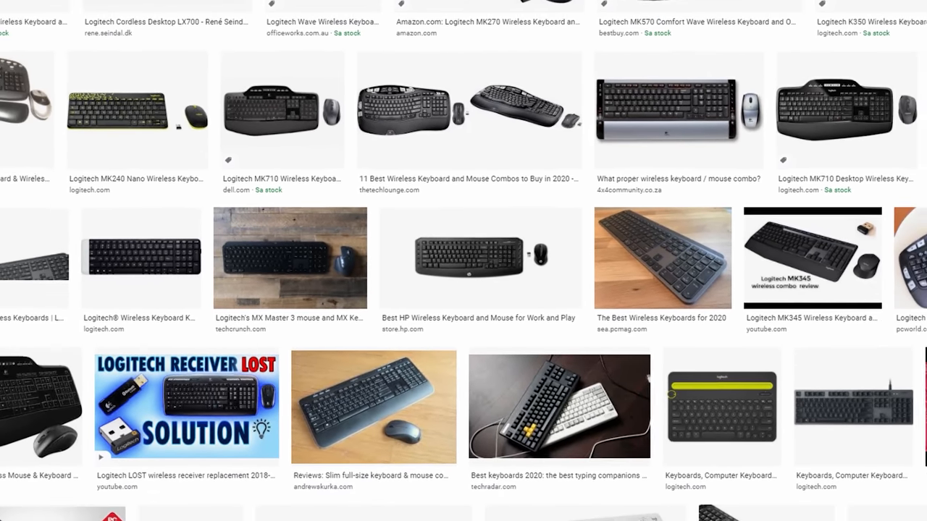
Bring AURA Sync forward and open the Game Library listing StarCraft II and Hearthstone.
scroll(down, 3)
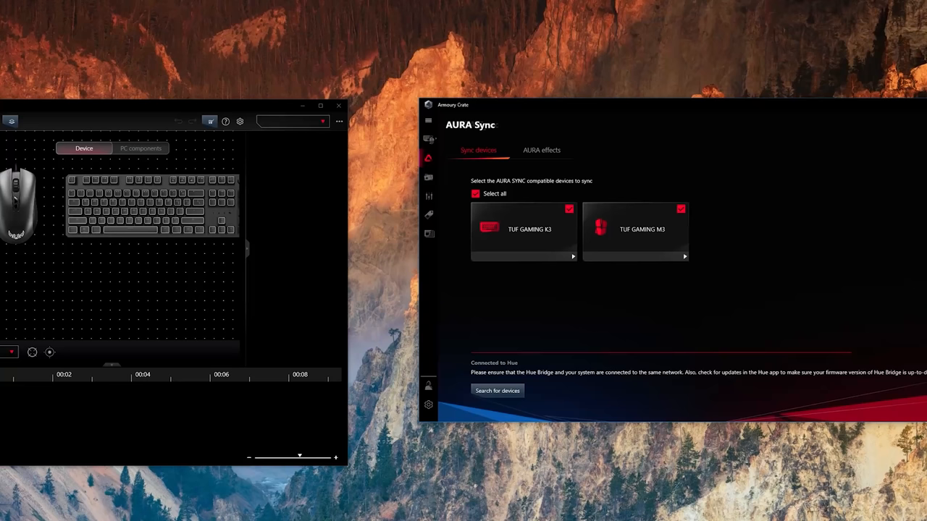
mouse_move(80, 67)
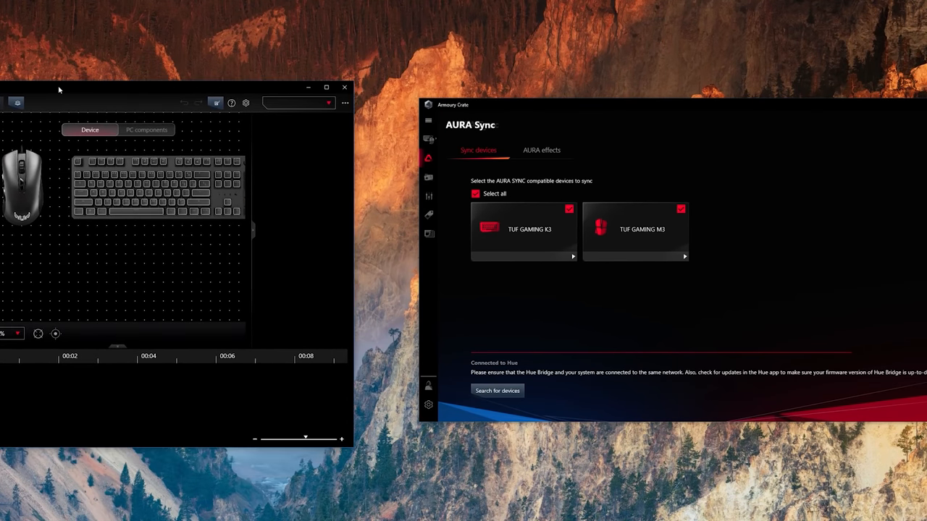
click(345, 87)
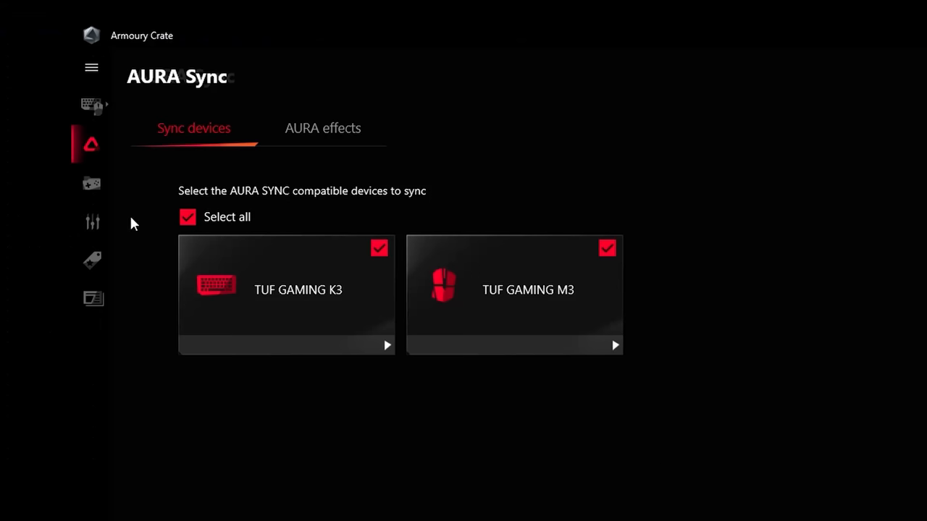
mouse_move(92, 183)
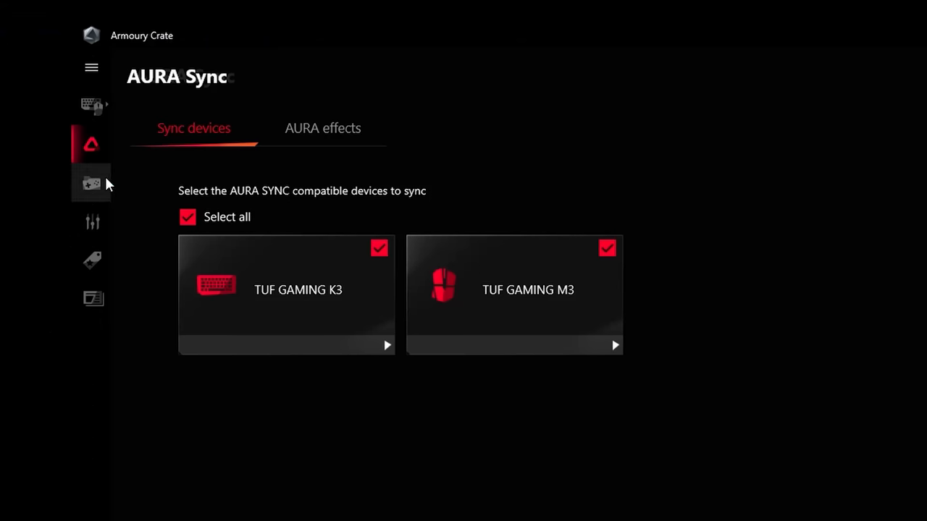
click(92, 182)
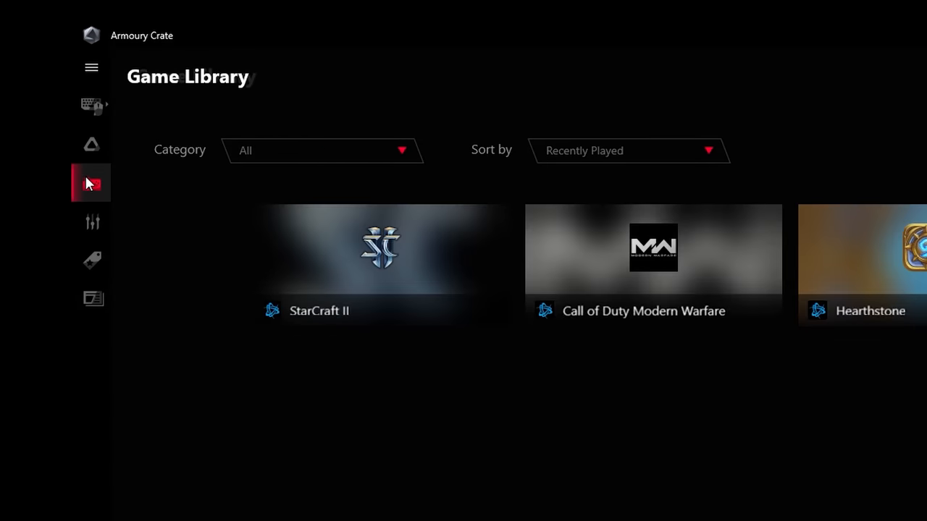
Drag the Static effect onto the AURA Creator timeline, returning to the Rainbow effect page.
click(92, 182)
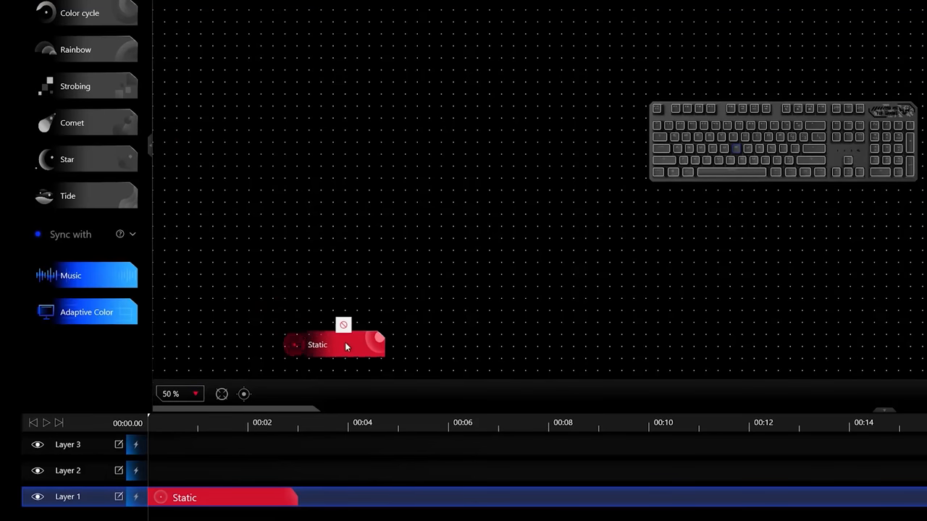
drag(335, 345, 362, 472)
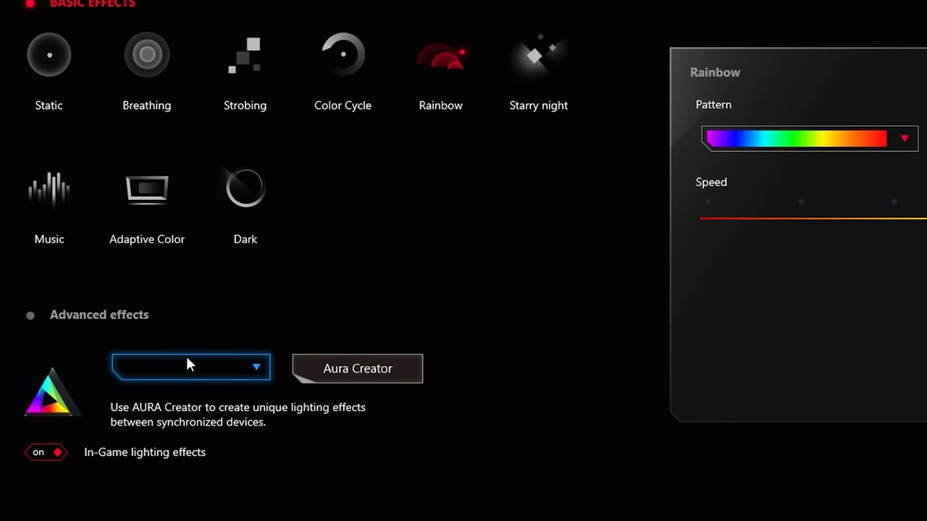
click(190, 368)
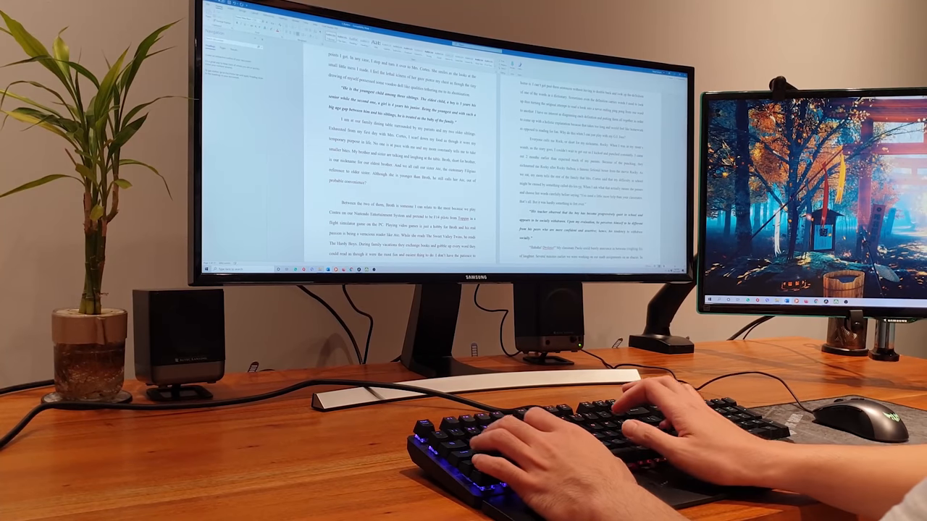
Type 'And when she went to the cafe decided that it' into the document.
text(And when she)
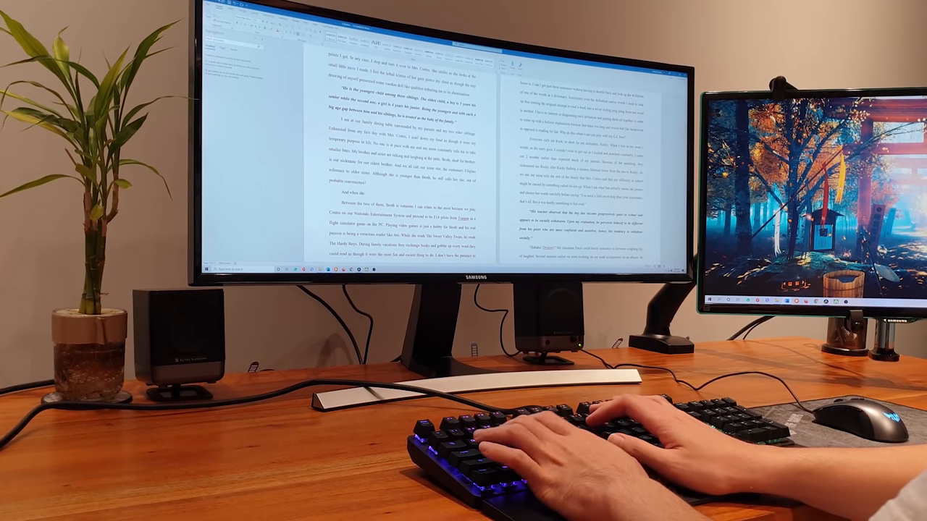
text(went to the cafe, she)
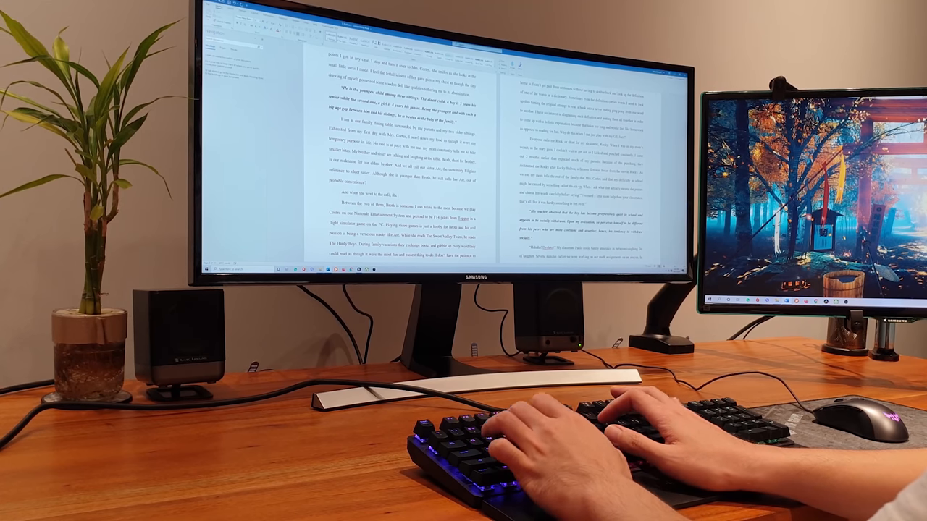
text(decided that it)
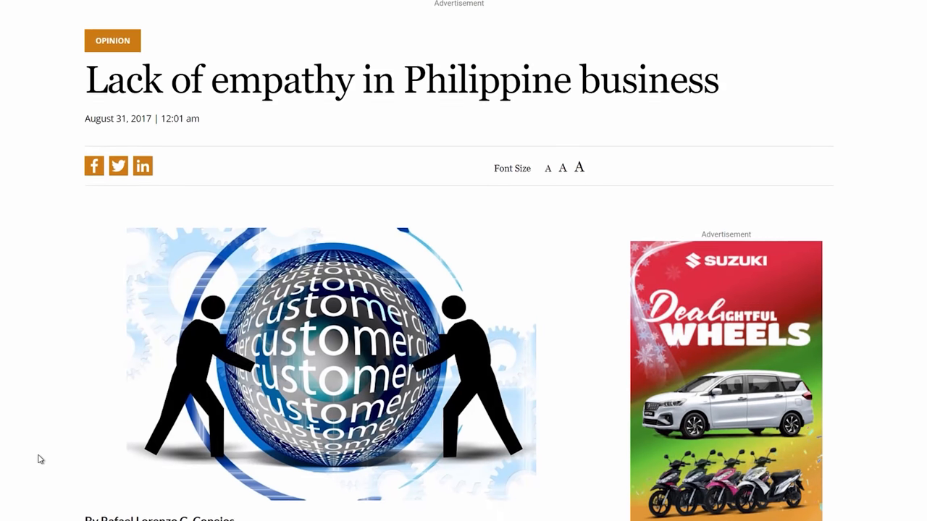
Highlight the replacement-wait quote, then the sentence about returning the broken keyboard.
scroll(down, 3)
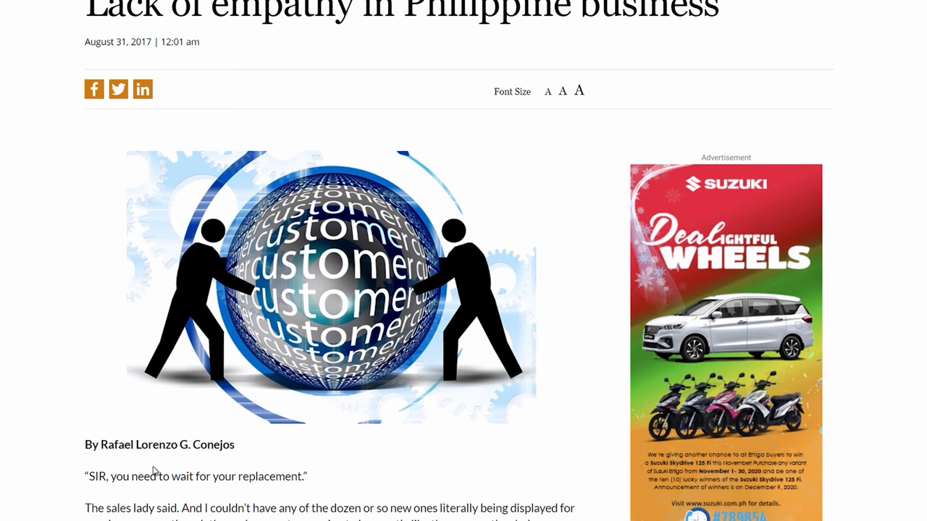
drag(84, 477, 306, 477)
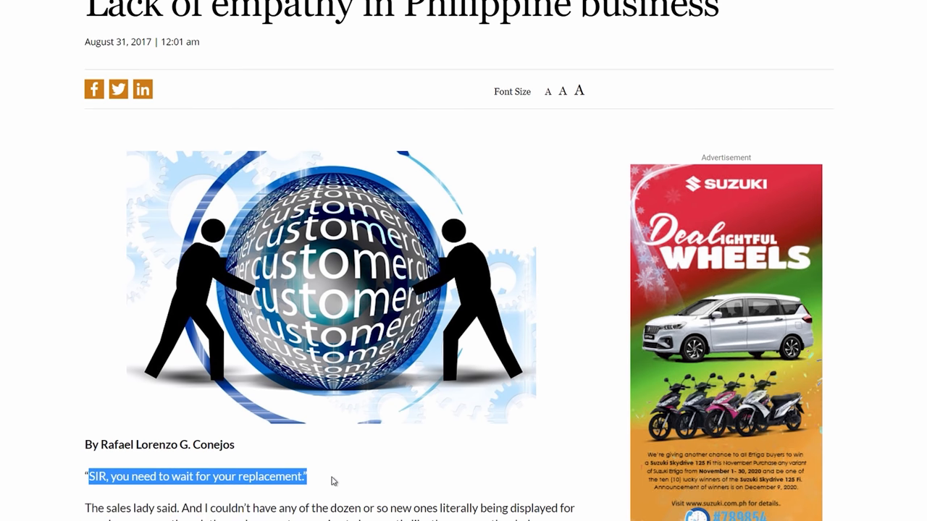
scroll(down, 3)
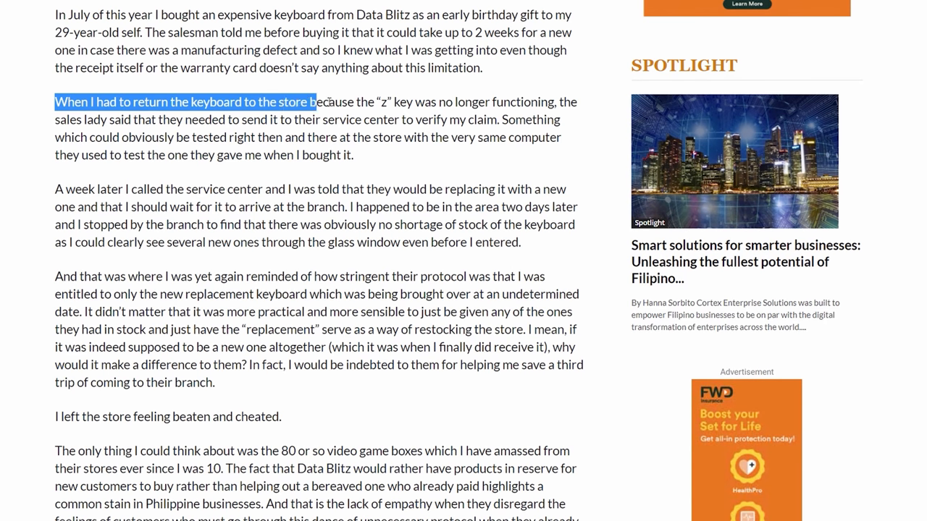
drag(317, 102, 499, 119)
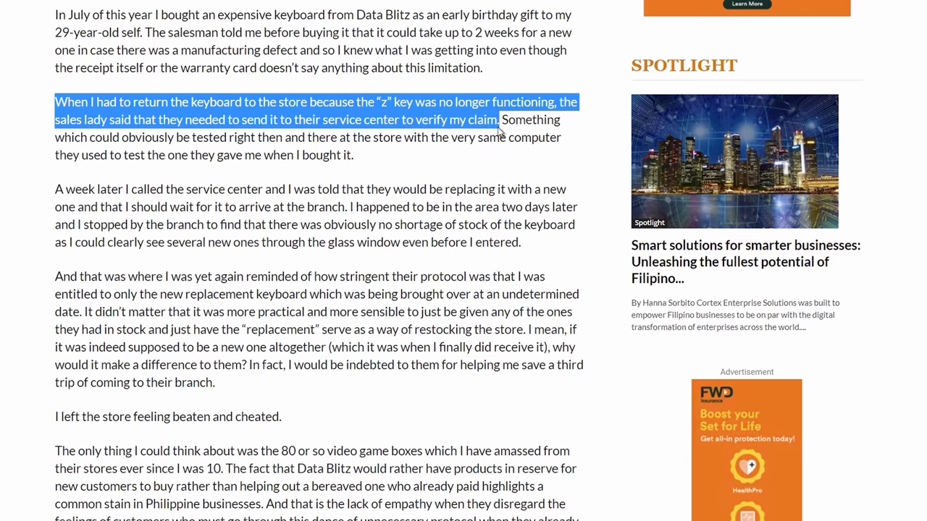